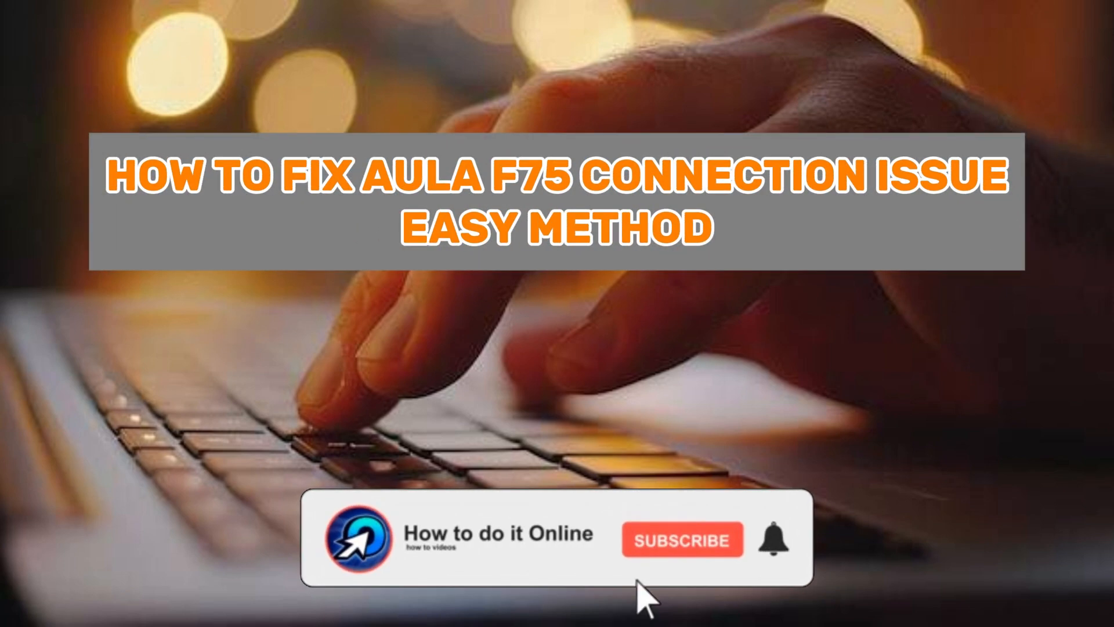
left_click(775, 539)
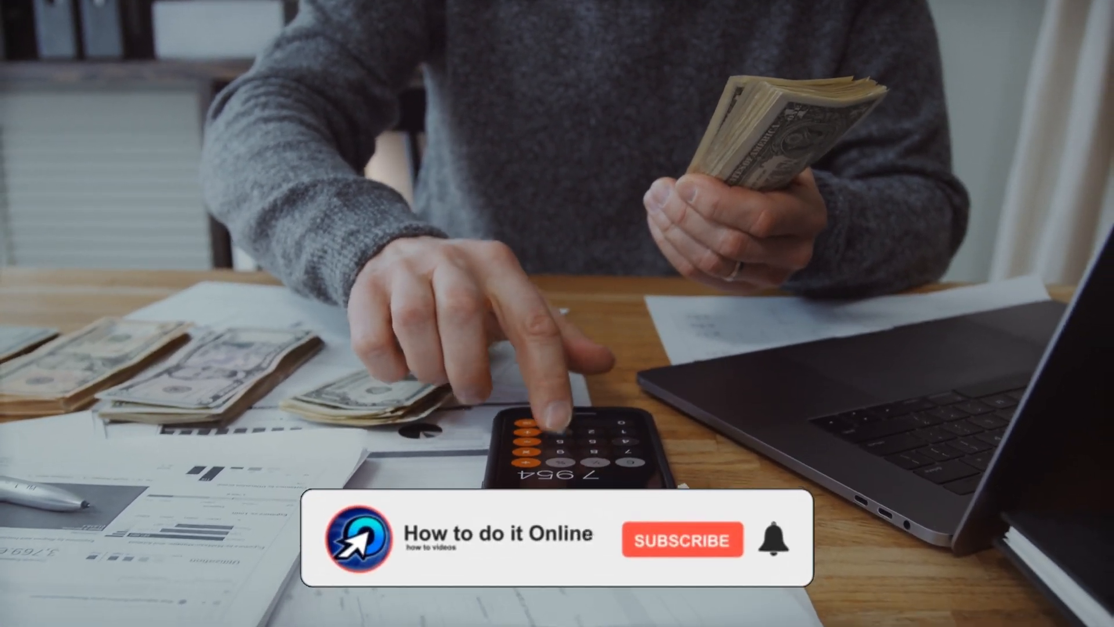
left_click(680, 540)
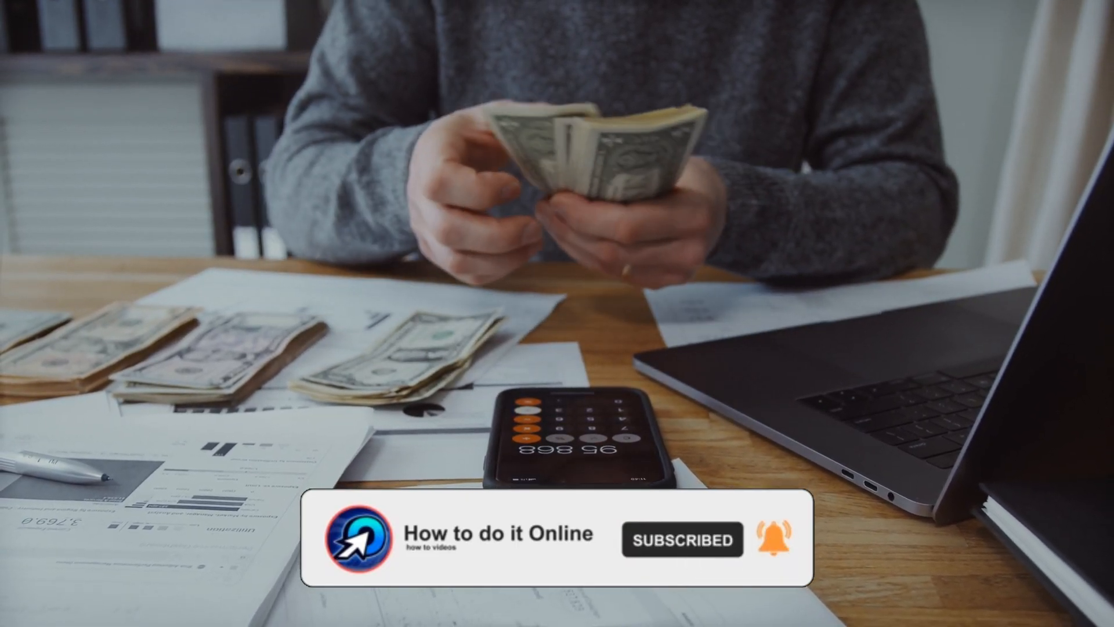